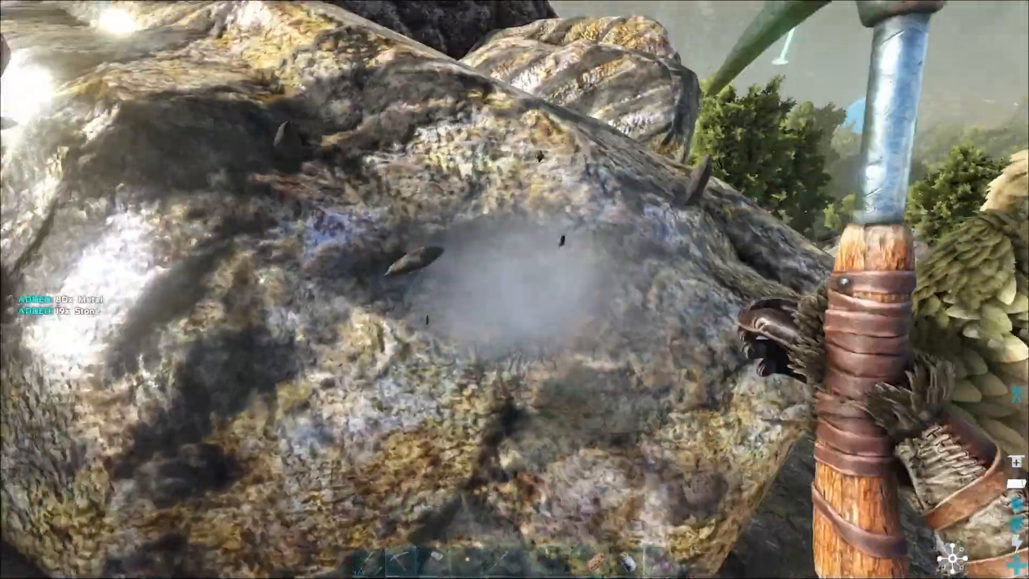
# - Harvest the metal boulder with the pickaxe, gaining 320 metal and 84 stone
pyautogui.click(514, 289)
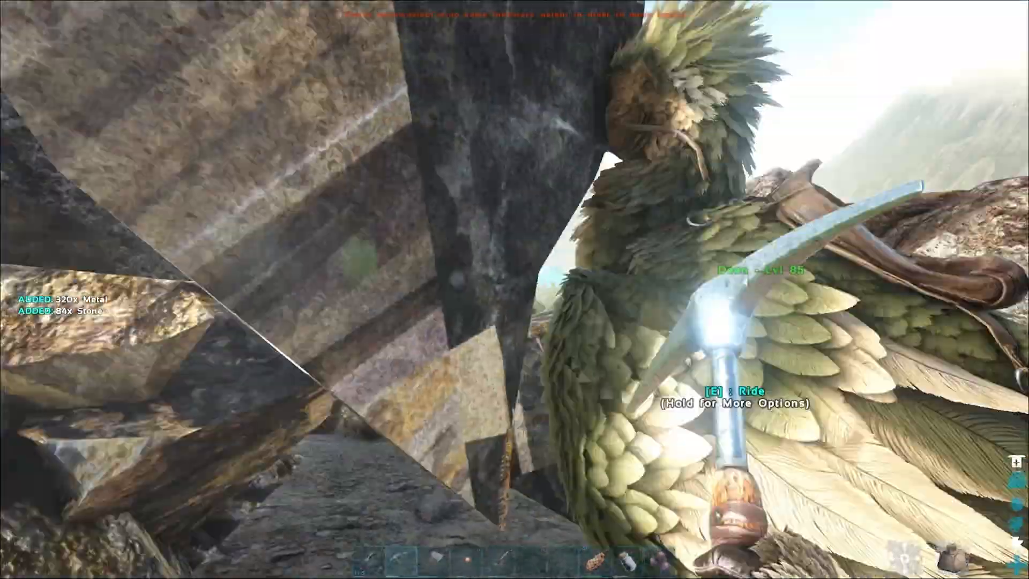
pyautogui.press('i')
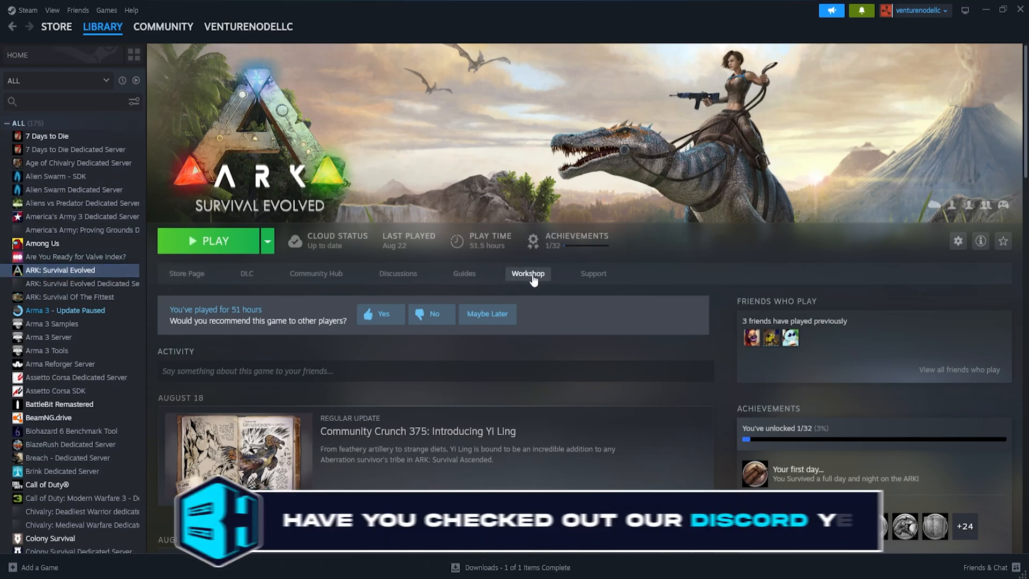
# - Find the Rhynio Everywhere mod in the ARK Steam Workshop
pyautogui.click(528, 273)
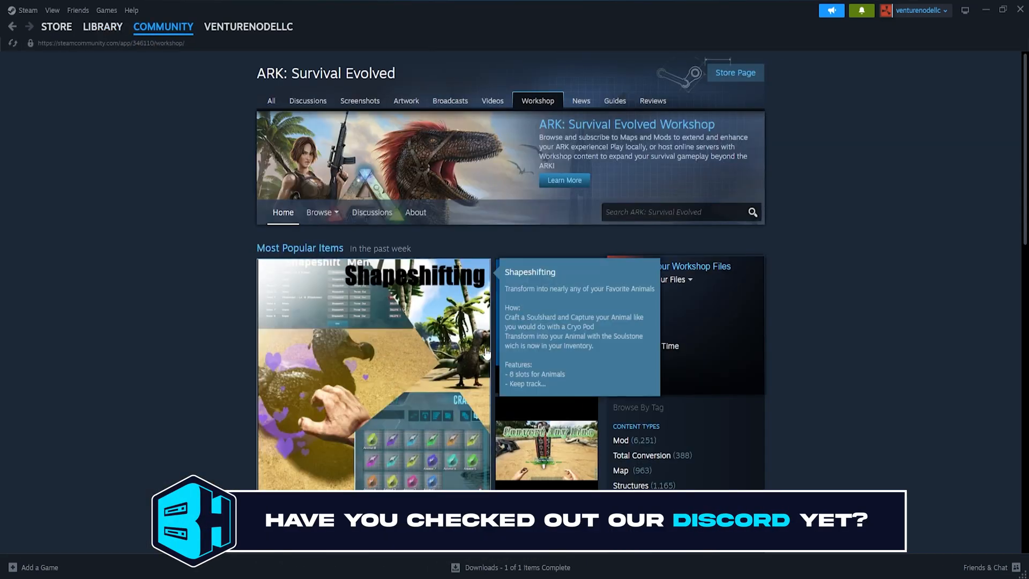
pyautogui.scroll(-3)
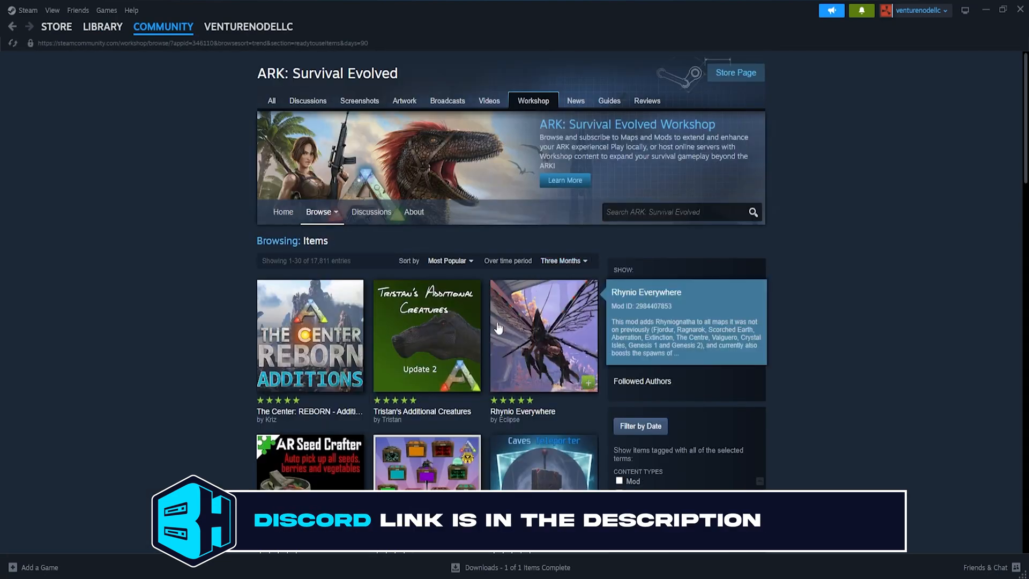
pyautogui.scroll(-3)
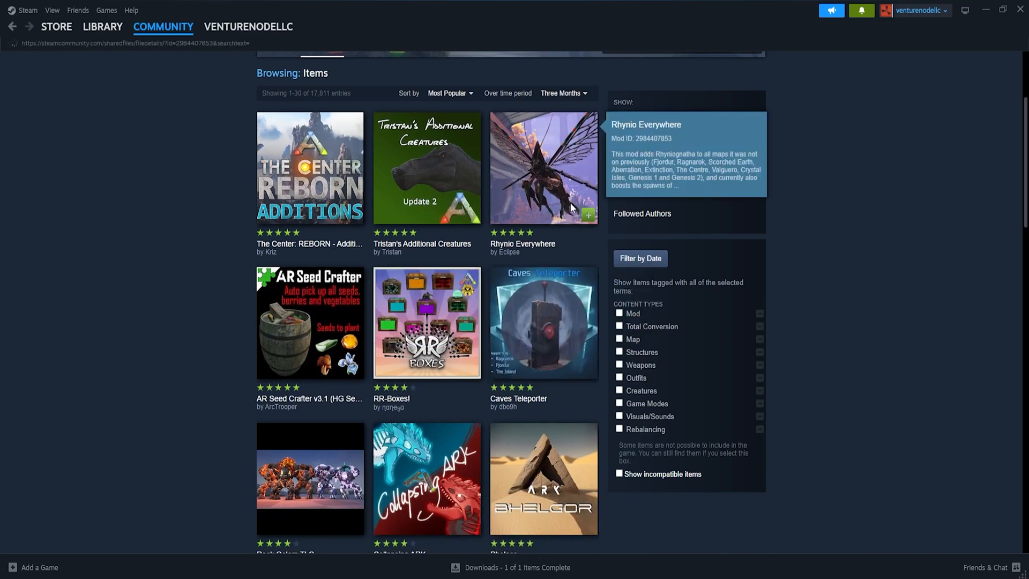
pyautogui.click(543, 168)
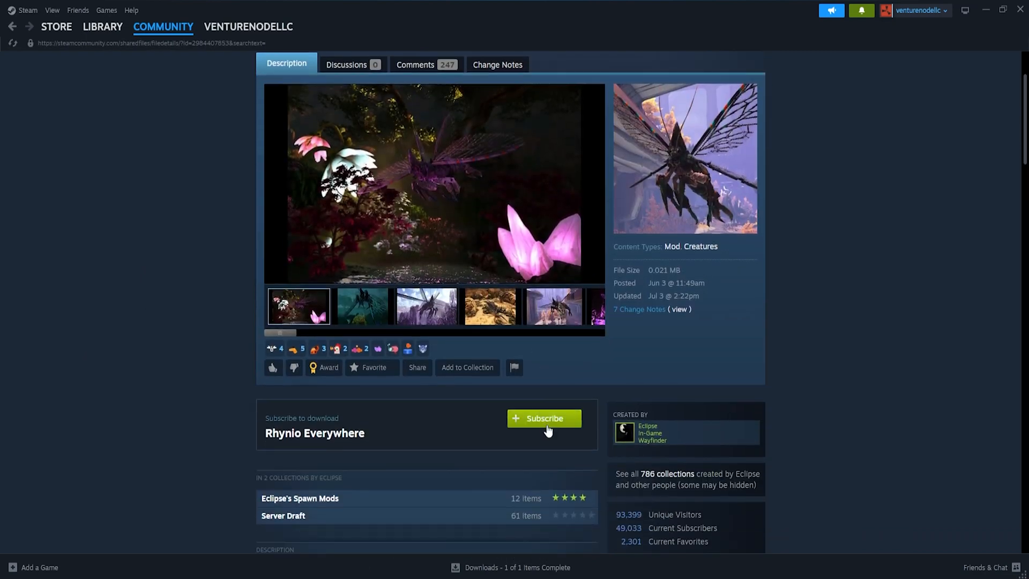
pyautogui.click(544, 418)
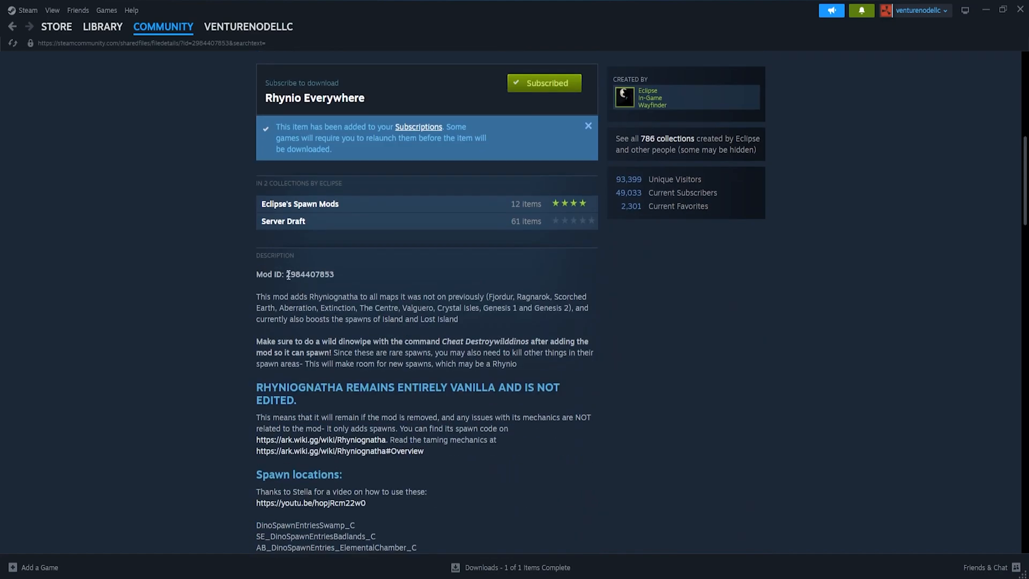
pyautogui.doubleClick(309, 273)
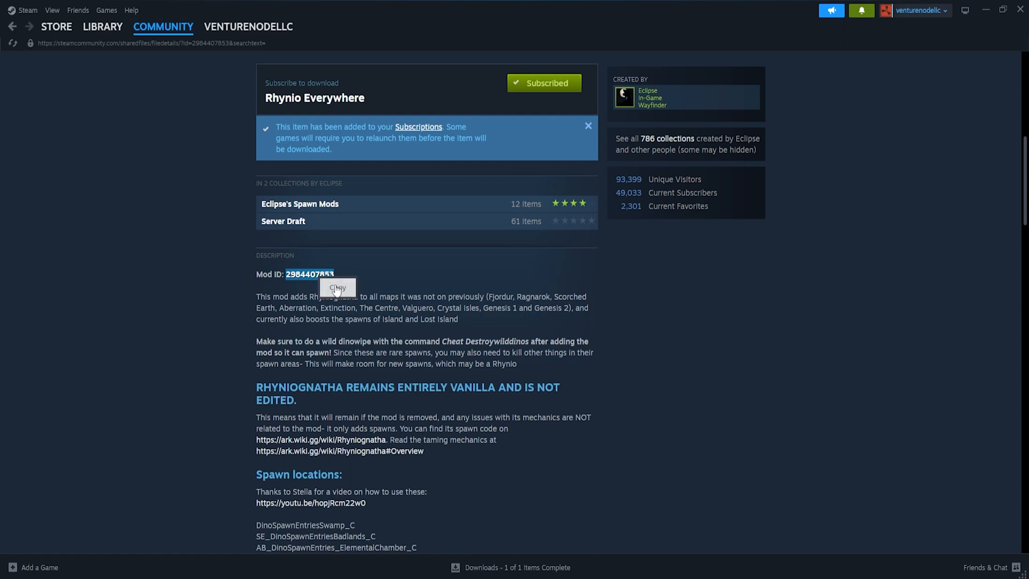
pyautogui.scroll(-3)
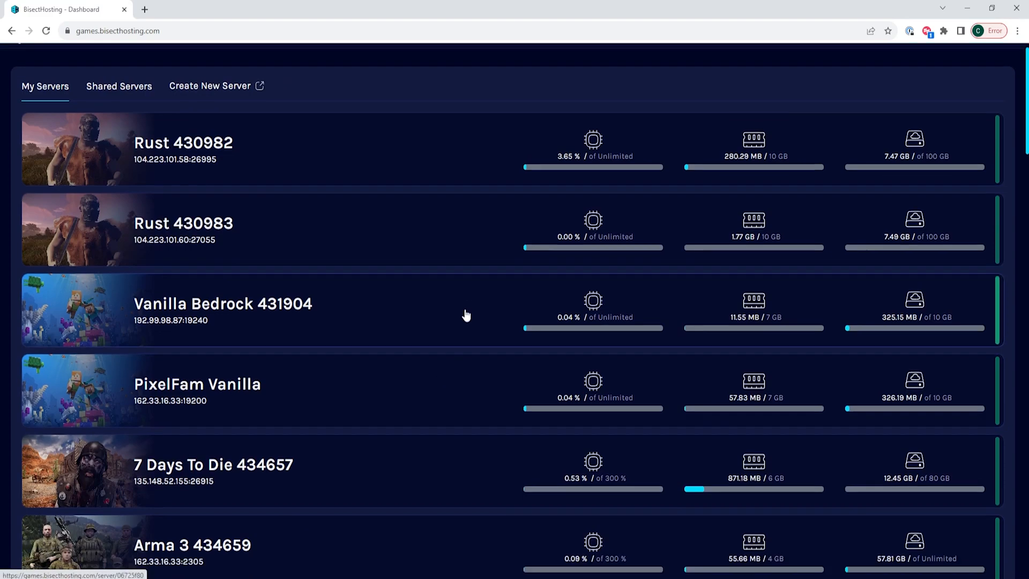
# - Stop the Ark Server from its BisectHosting overview page
pyautogui.scroll(-3)
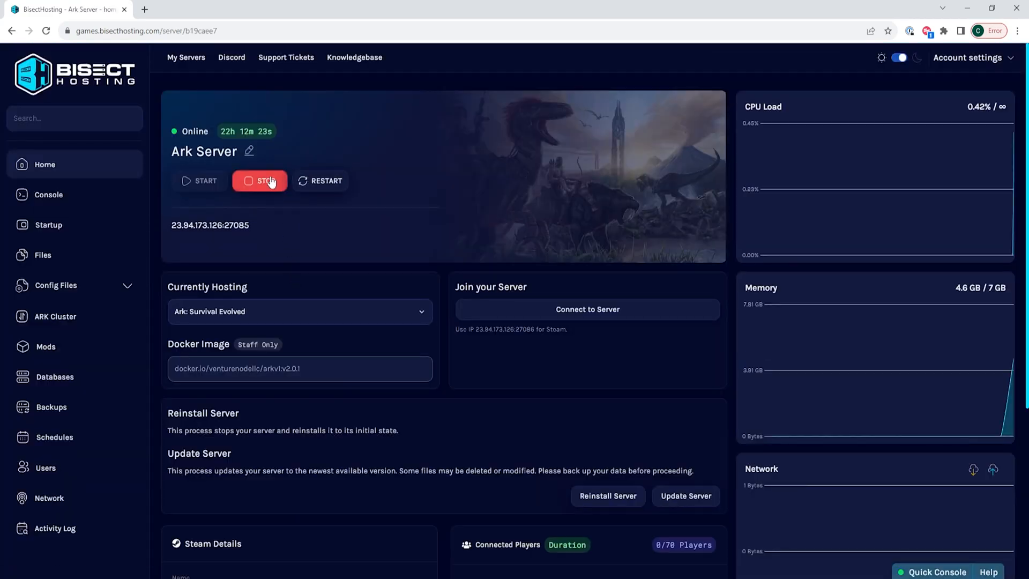
pyautogui.click(259, 180)
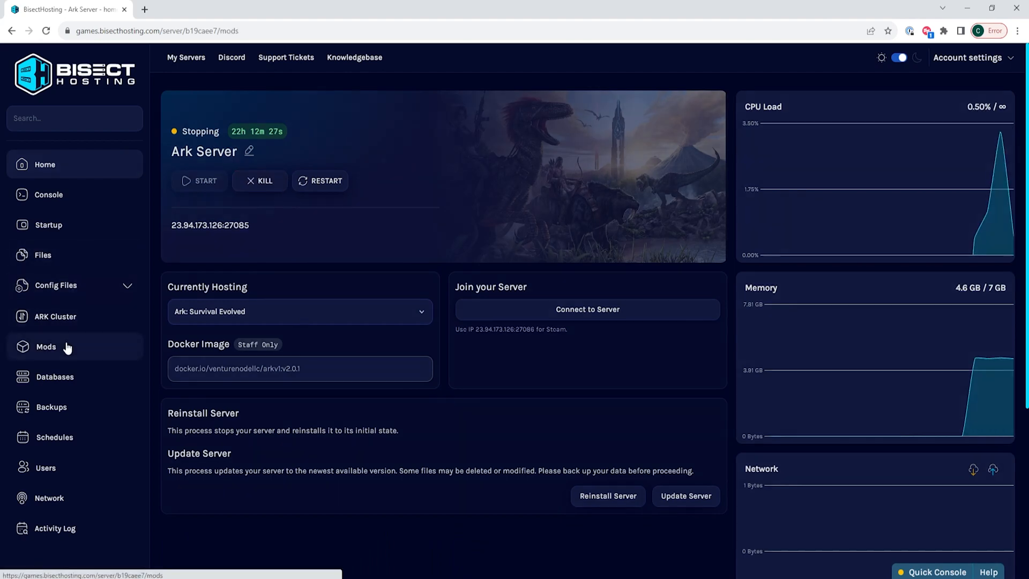
pyautogui.click(45, 346)
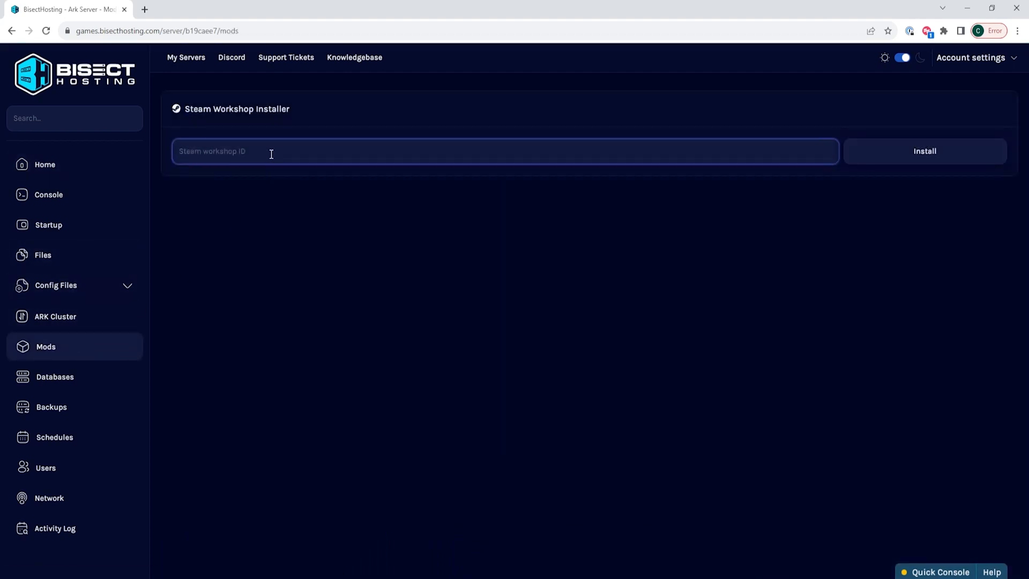
pyautogui.write('2984407853')
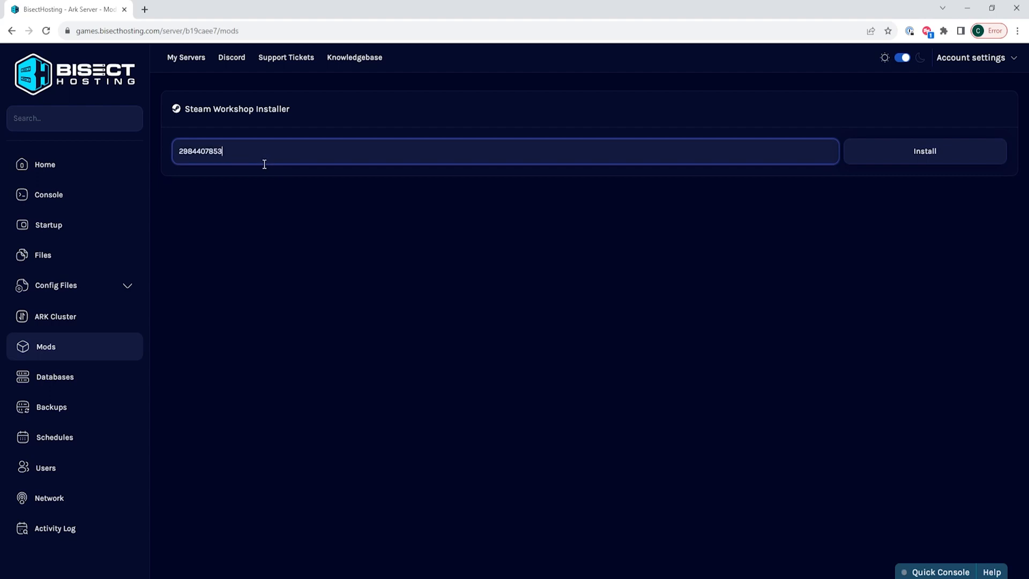
pyautogui.moveTo(250, 194)
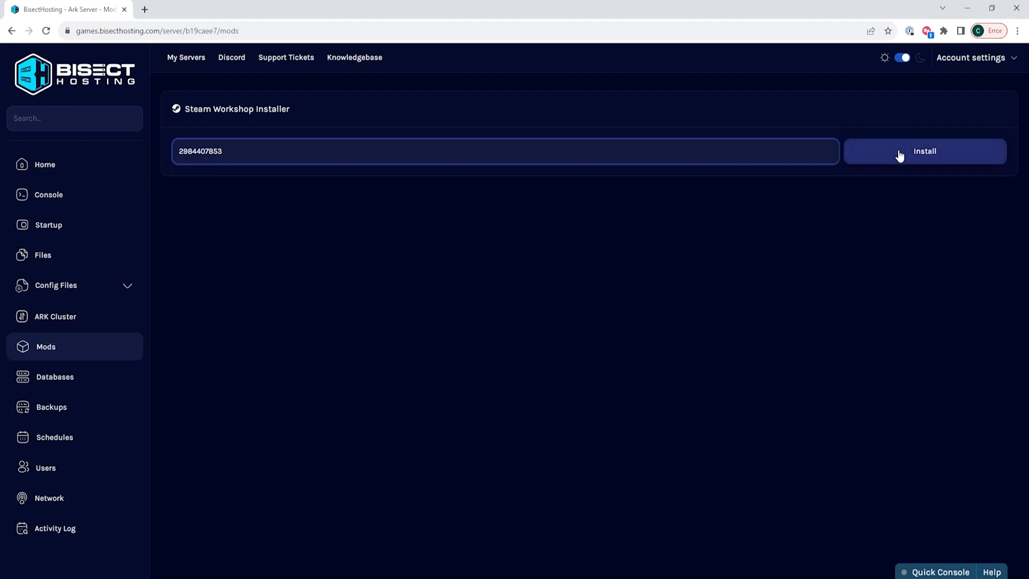
pyautogui.click(924, 151)
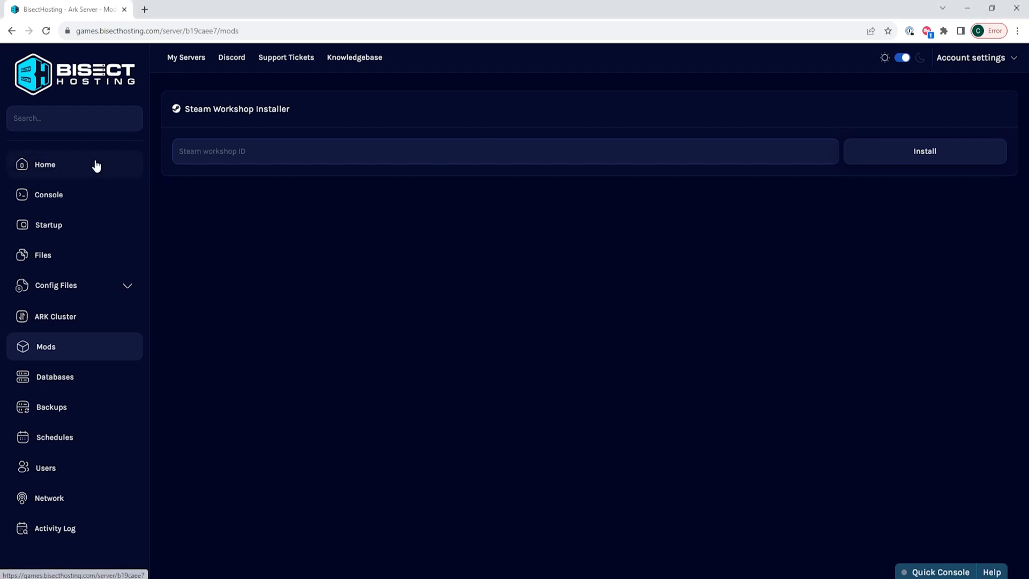
# - Return to the server overview, where the Ark Server shows as offline
pyautogui.click(45, 164)
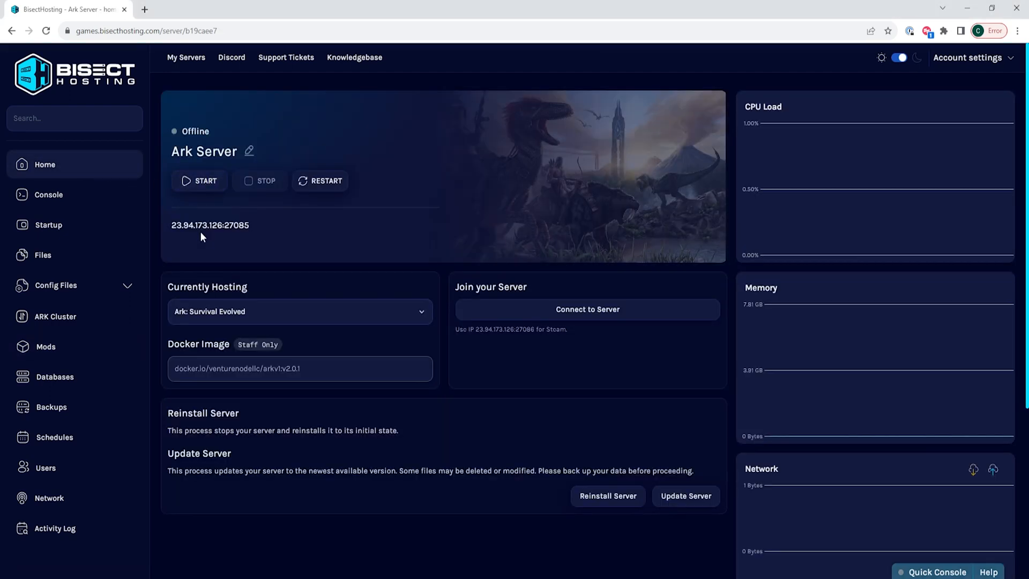
pyautogui.click(200, 180)
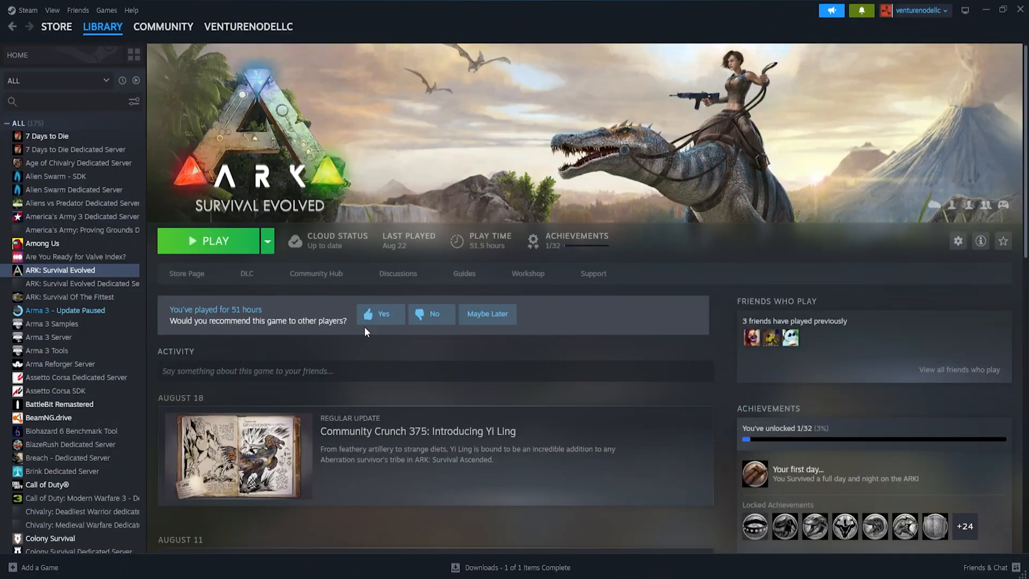
pyautogui.moveTo(447, 252)
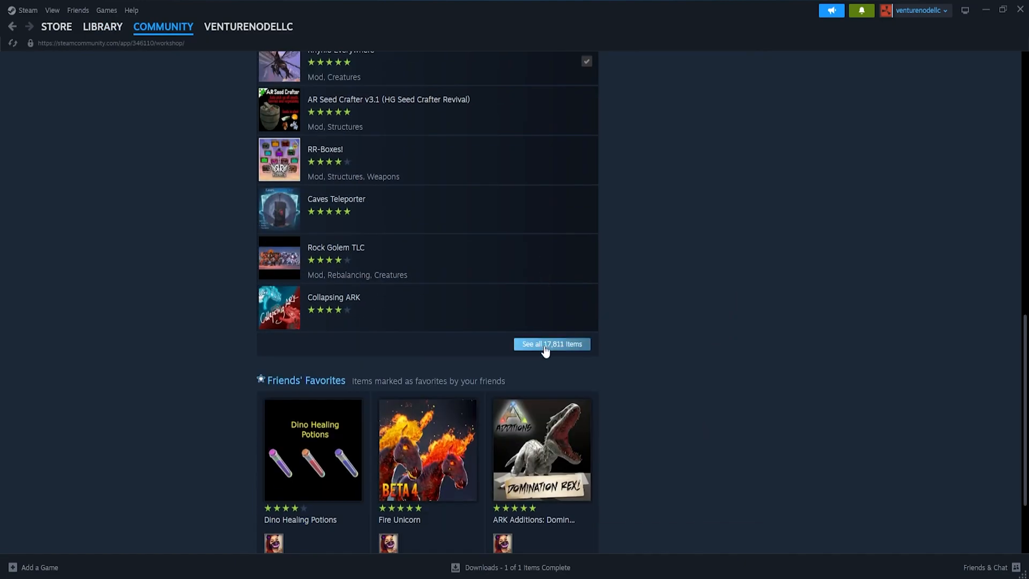
pyautogui.click(551, 344)
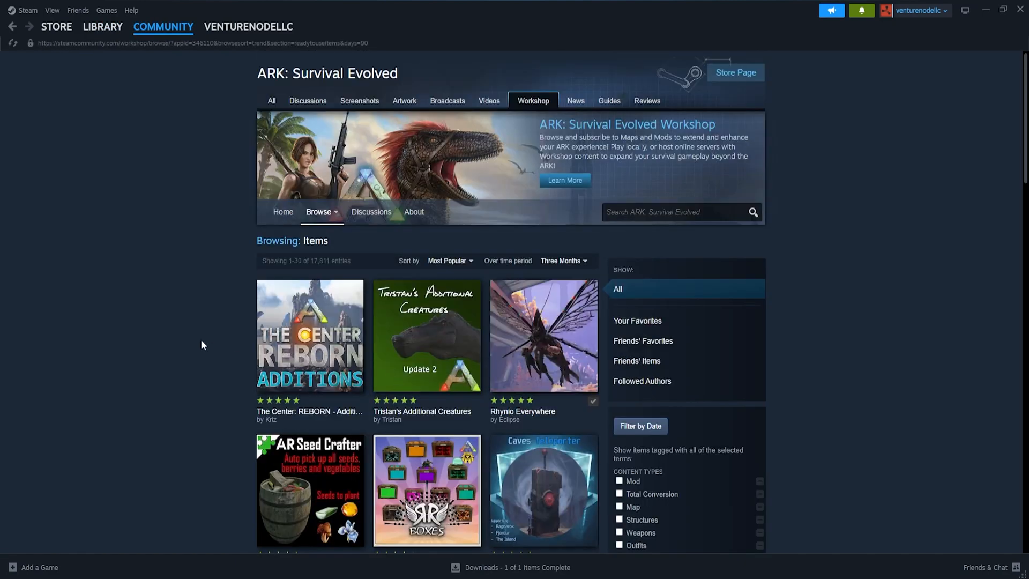
pyautogui.moveTo(426, 335)
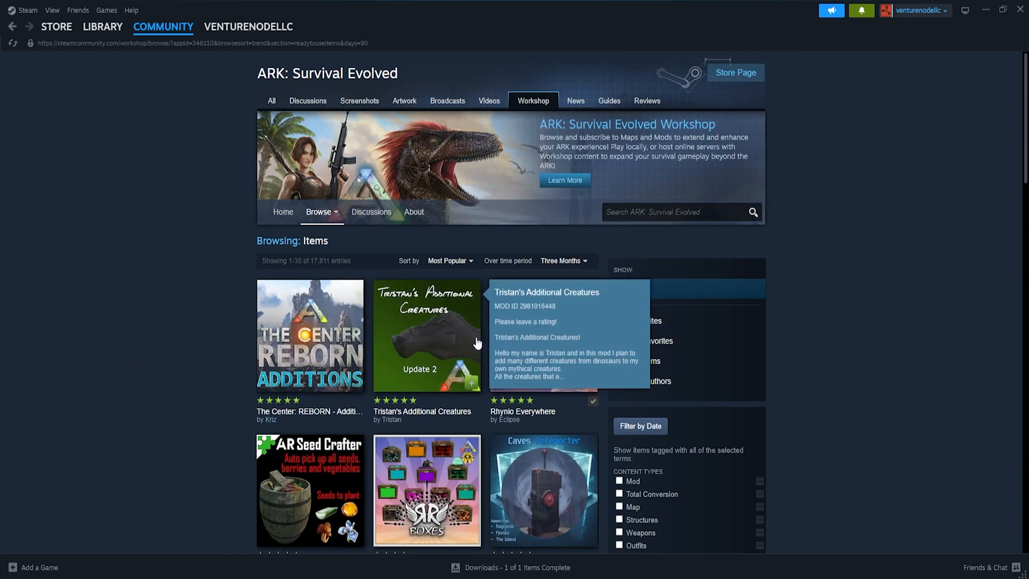
pyautogui.click(446, 347)
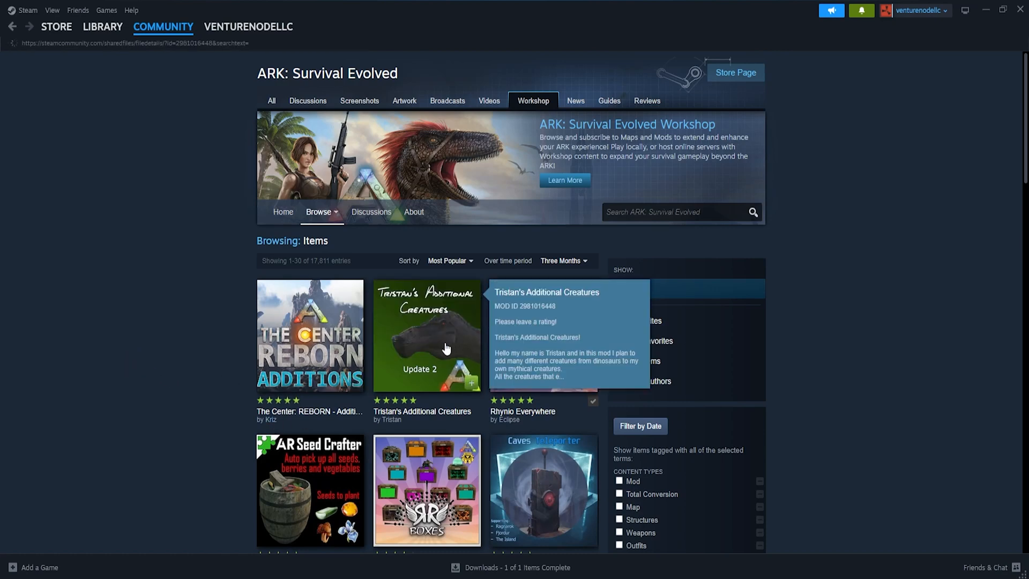
pyautogui.click(427, 334)
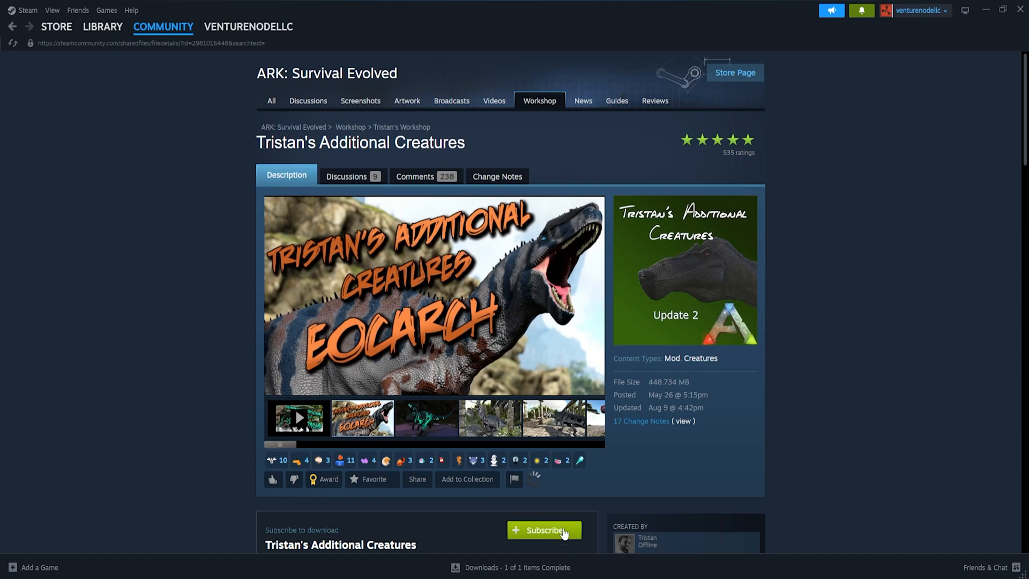
pyautogui.click(543, 530)
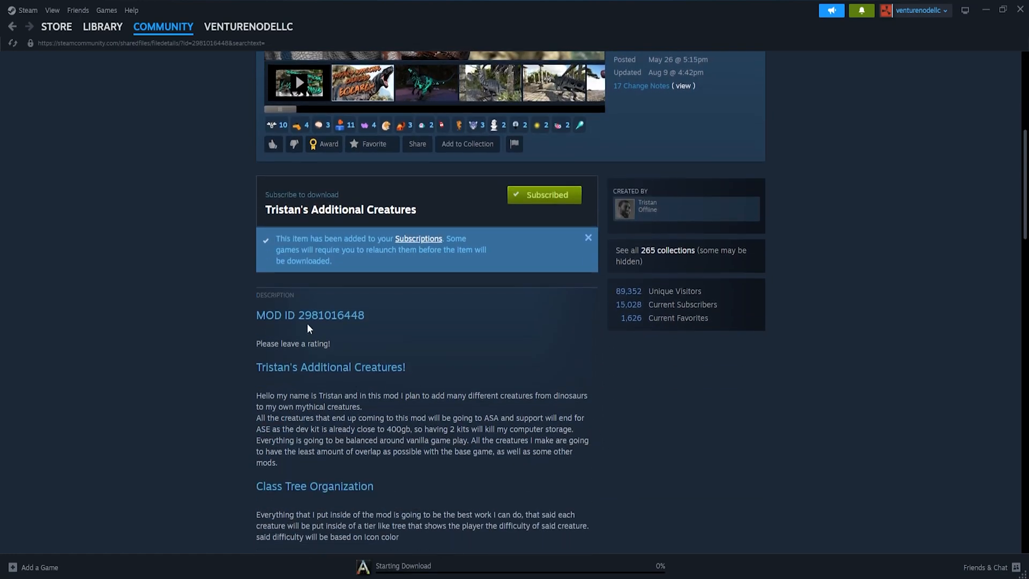
pyautogui.doubleClick(331, 315)
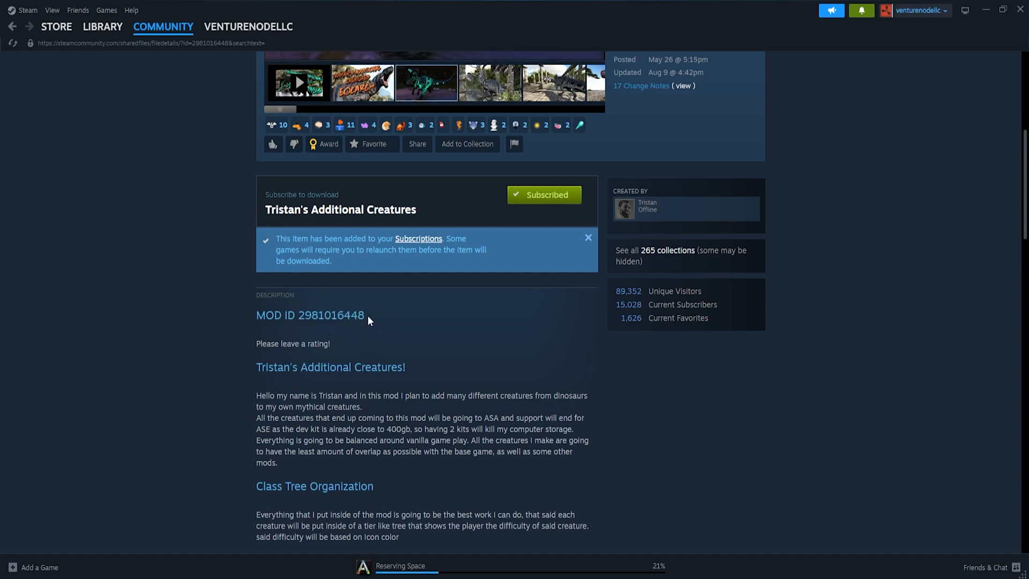
pyautogui.moveTo(396, 341)
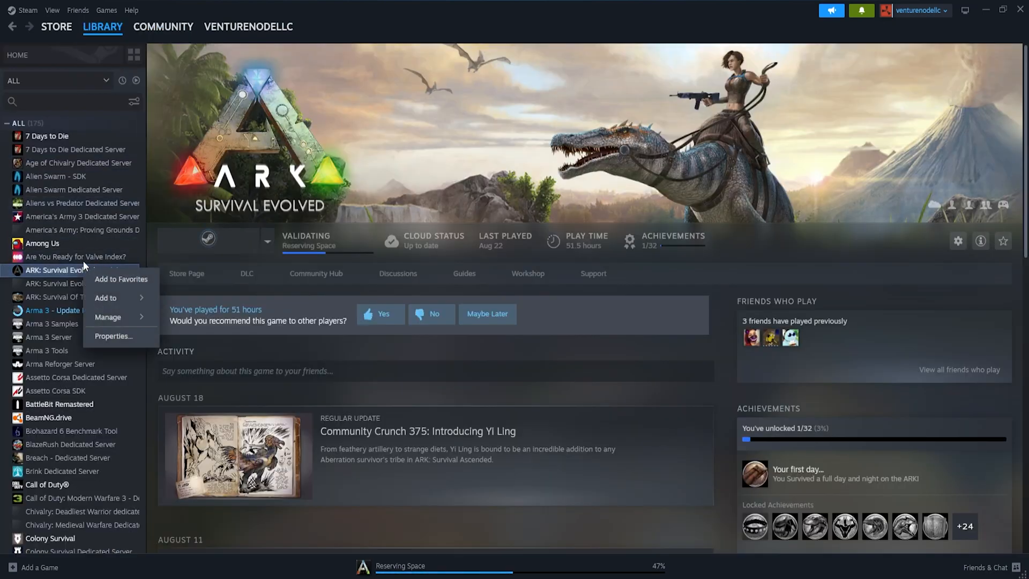
pyautogui.moveTo(107, 316)
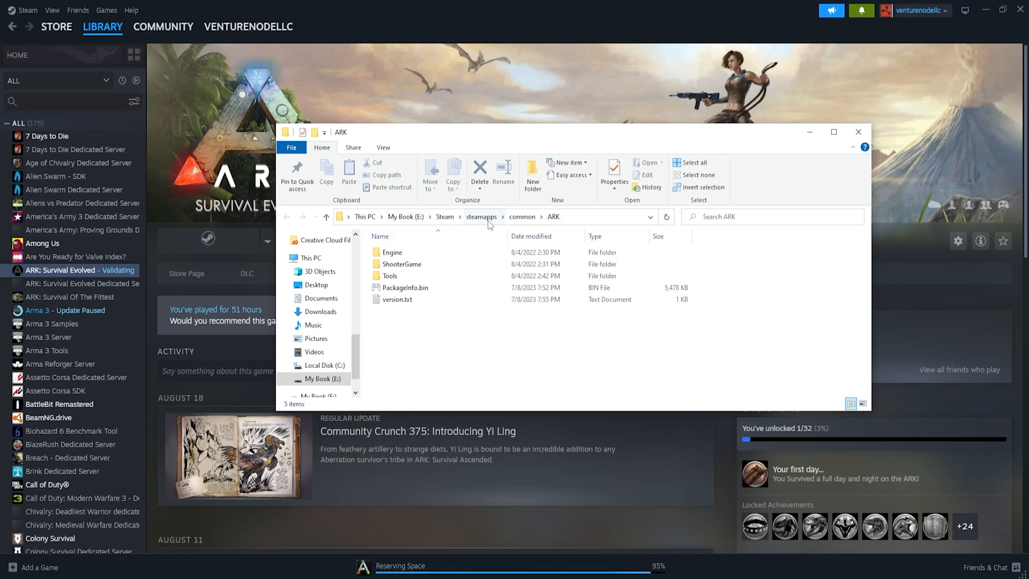
# - Browse steamapps/workshop/content and open ARK's 346110 mod folder
pyautogui.click(481, 217)
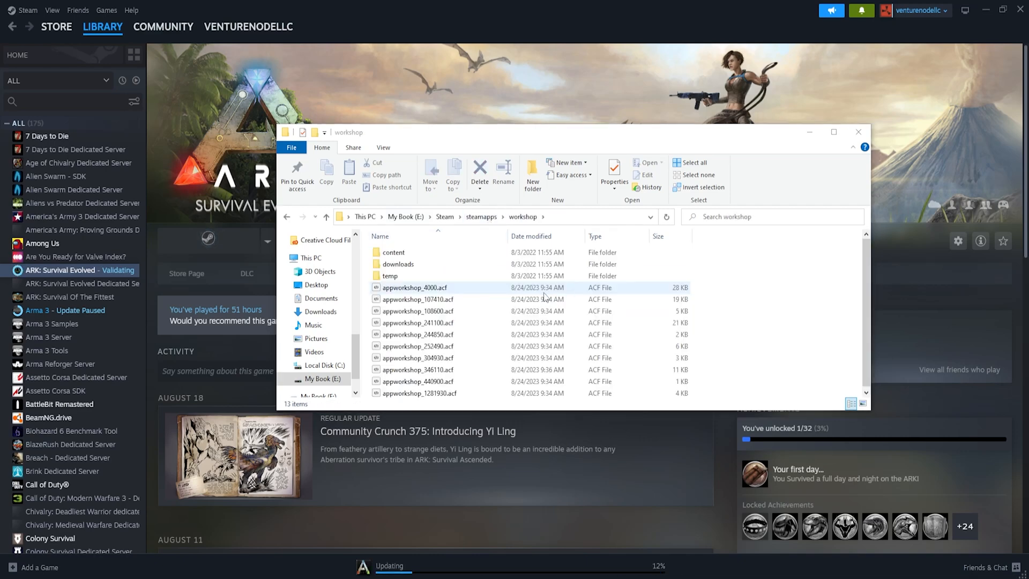
pyautogui.doubleClick(393, 252)
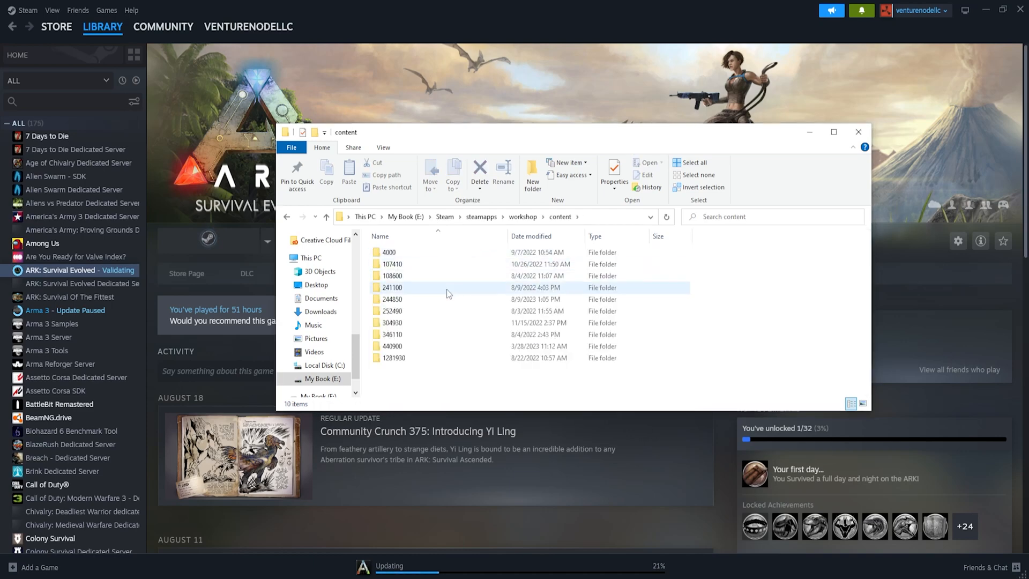
pyautogui.click(393, 334)
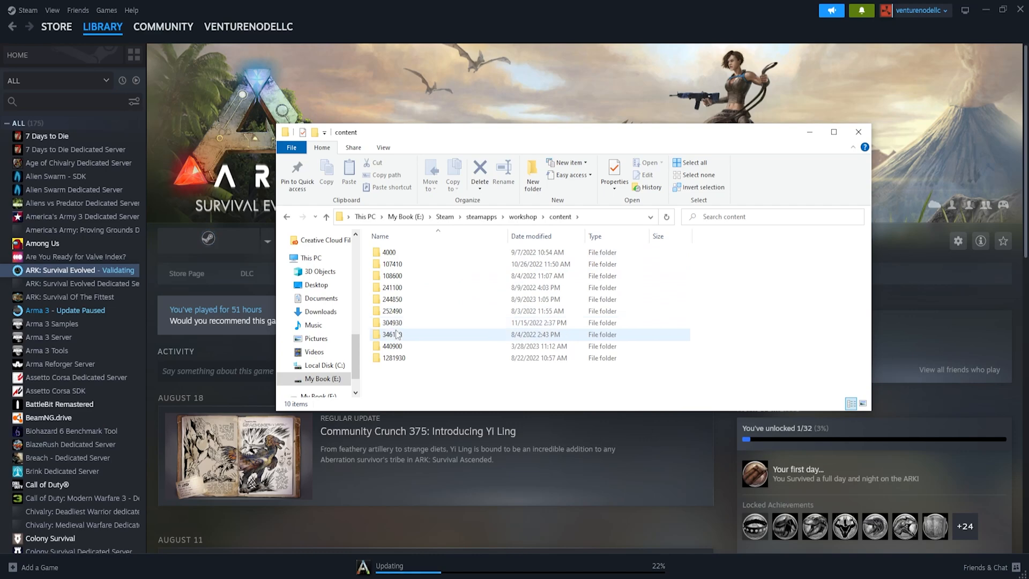
pyautogui.click(391, 334)
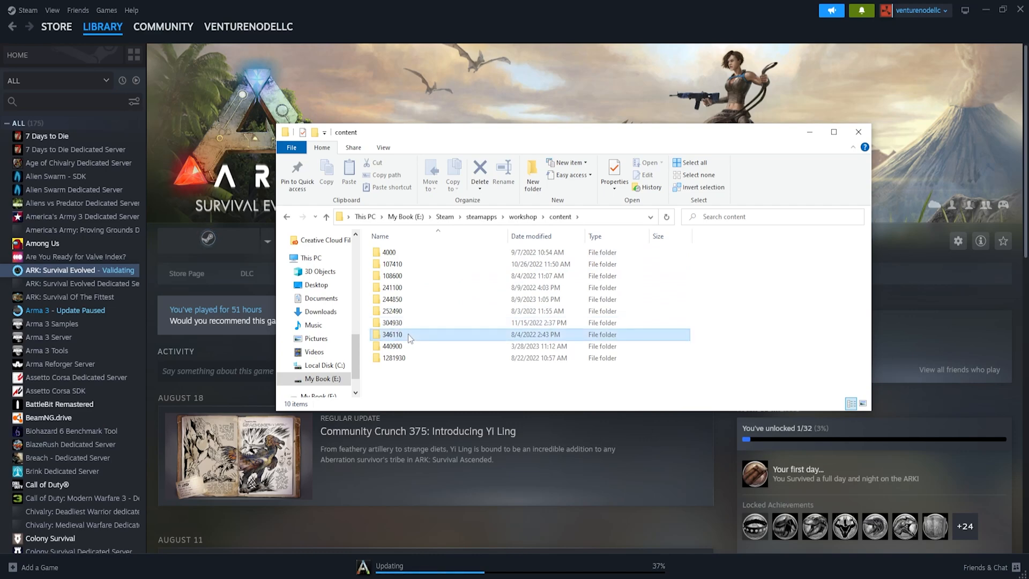
pyautogui.doubleClick(393, 334)
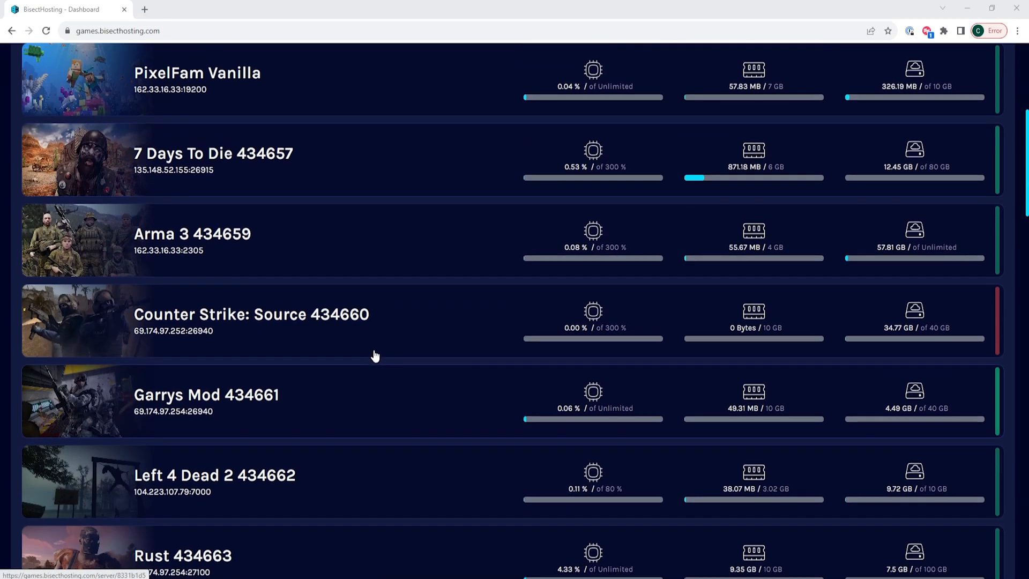
# - Open the Ark Server's overview page from the My Servers list
pyautogui.scroll(-3)
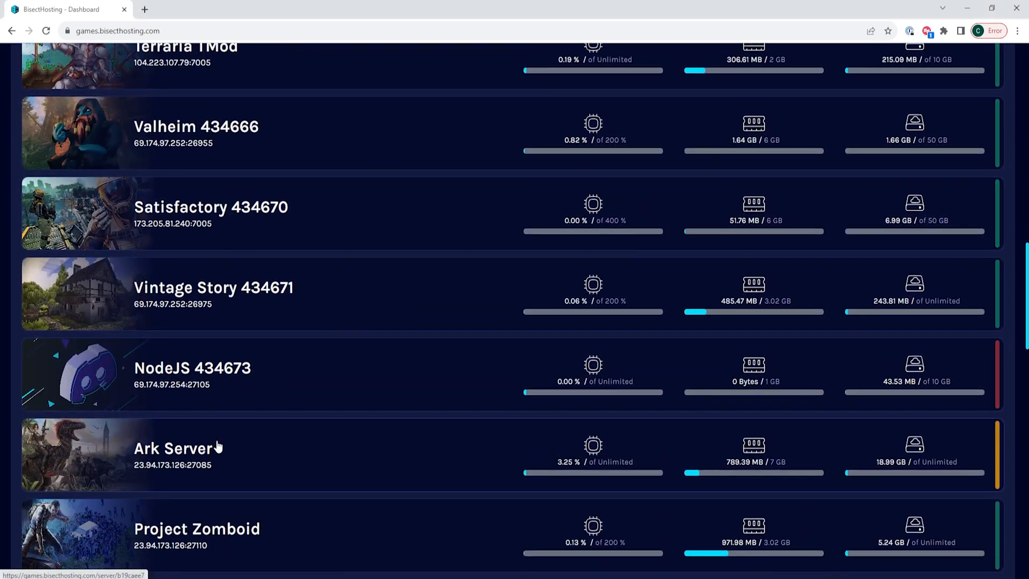
pyautogui.click(175, 448)
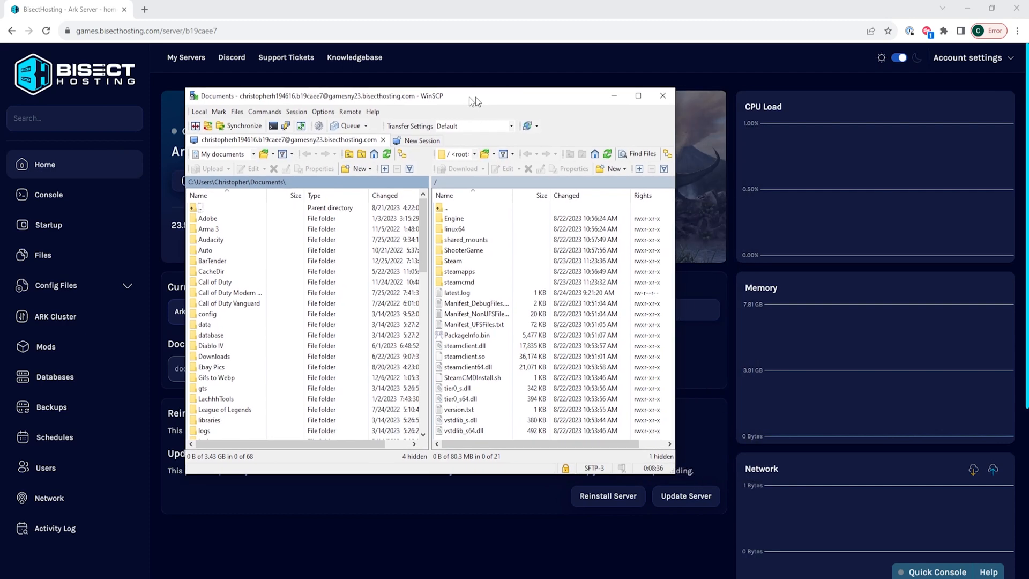
# - Navigate WinSCP's remote pane to /ShooterGame/Content/Mods on the server
pyautogui.moveTo(476, 95); pyautogui.dragTo(331, 86)
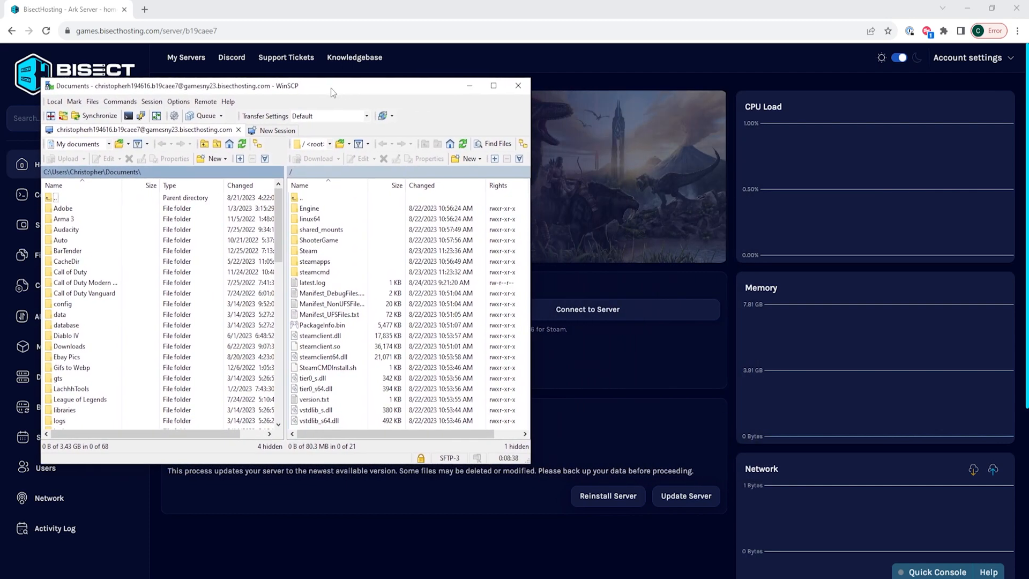
pyautogui.click(320, 239)
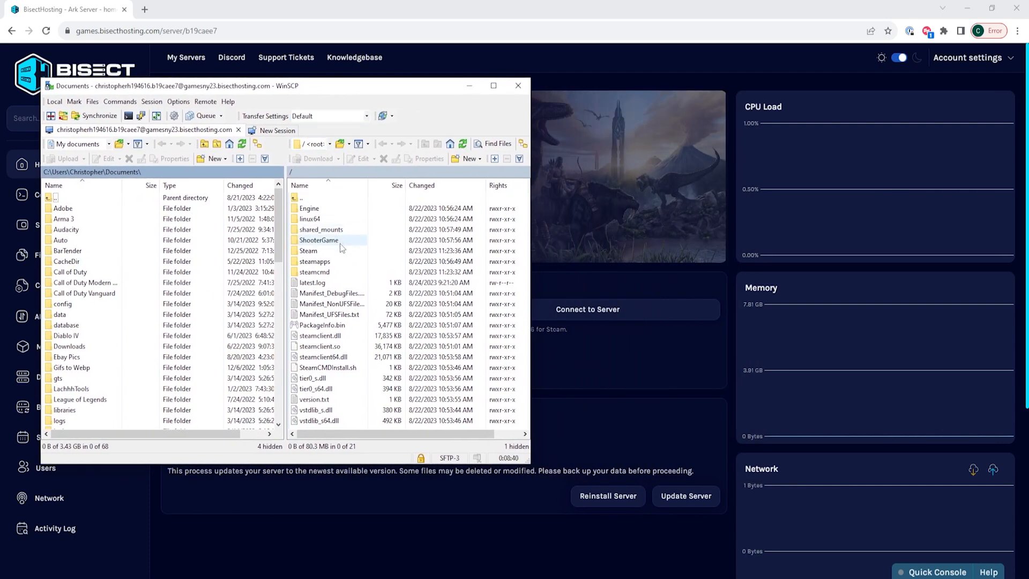
pyautogui.doubleClick(318, 239)
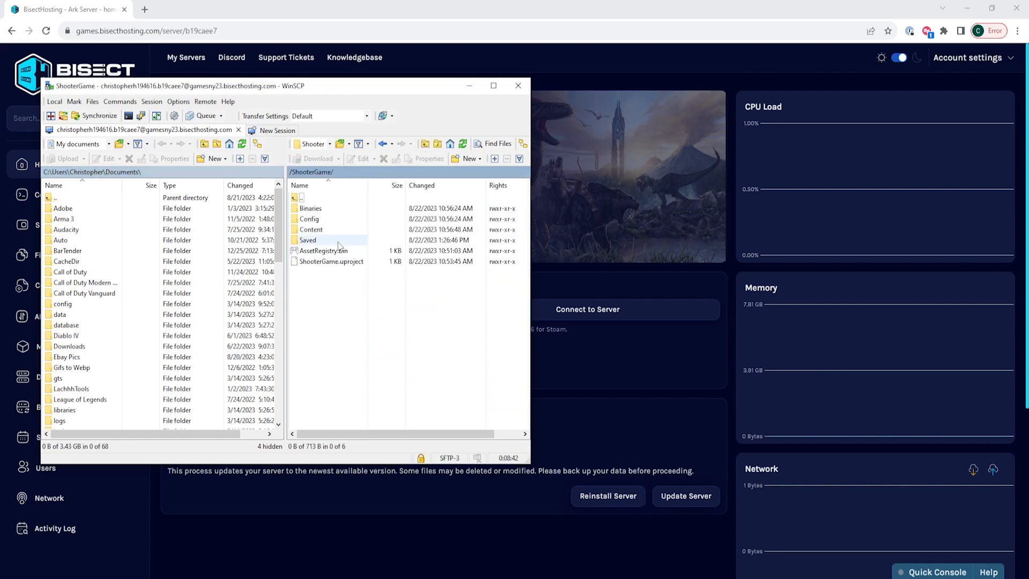
pyautogui.doubleClick(311, 230)
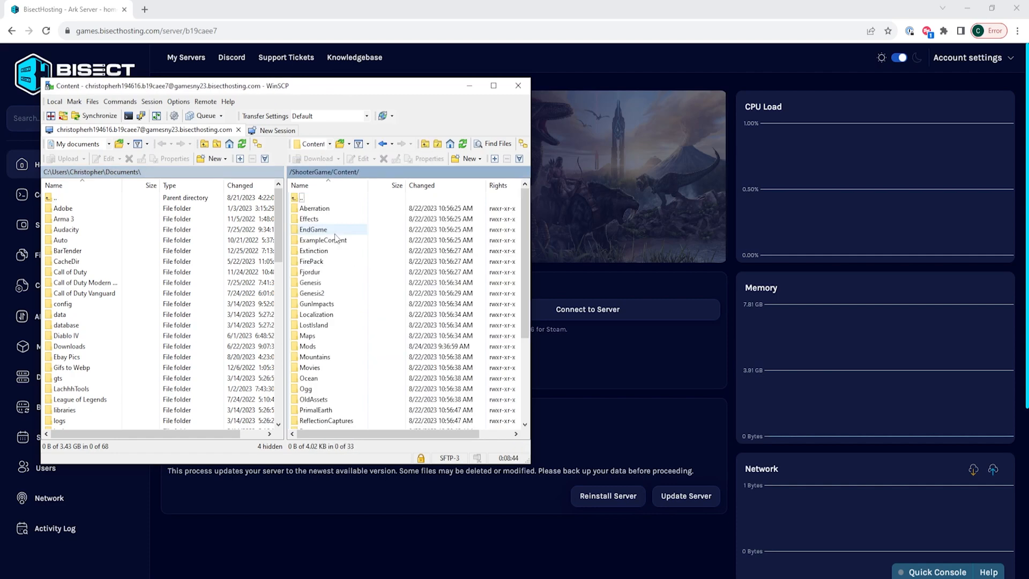
pyautogui.doubleClick(308, 347)
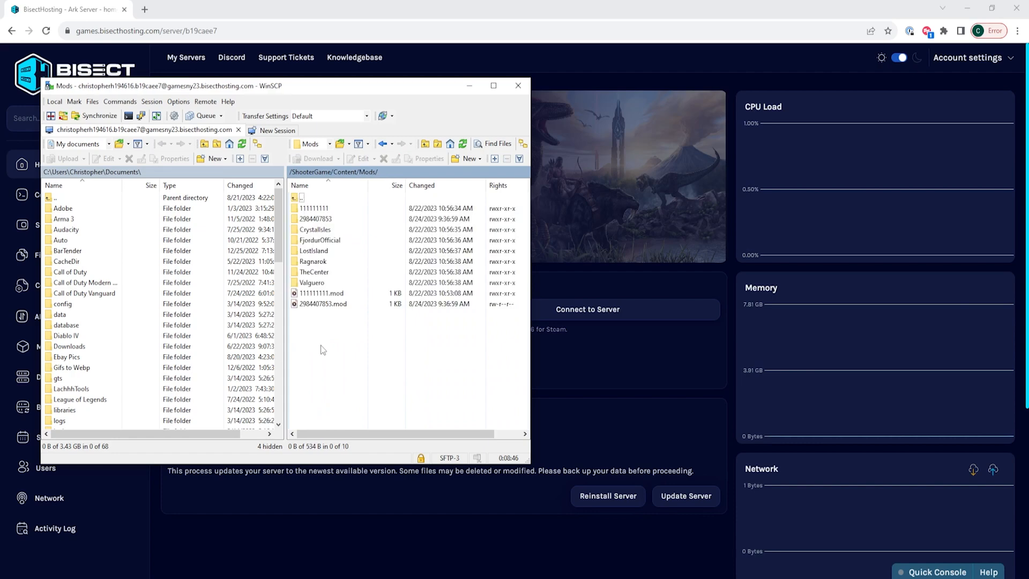
pyautogui.moveTo(256, 519)
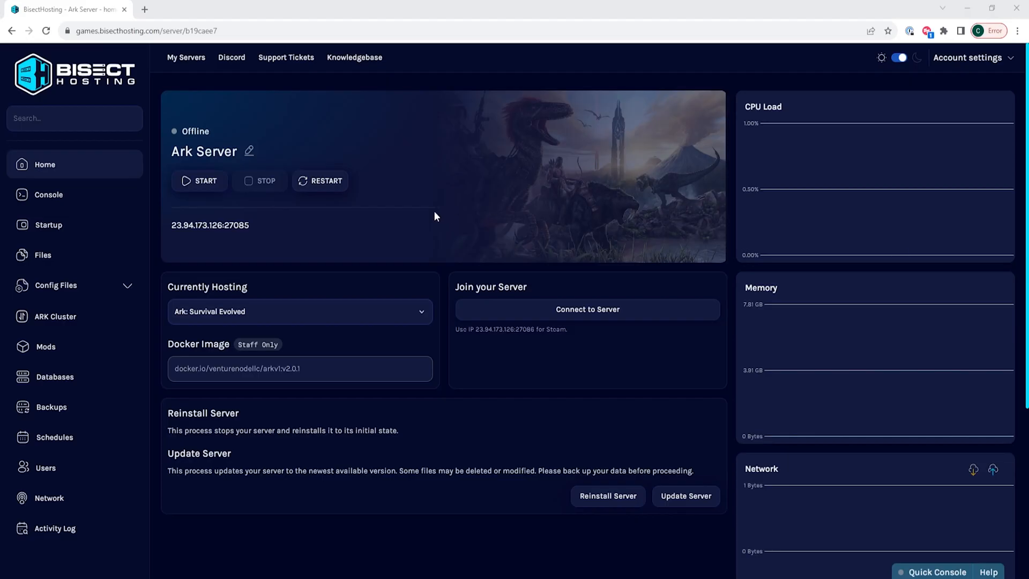
pyautogui.moveTo(427, 207)
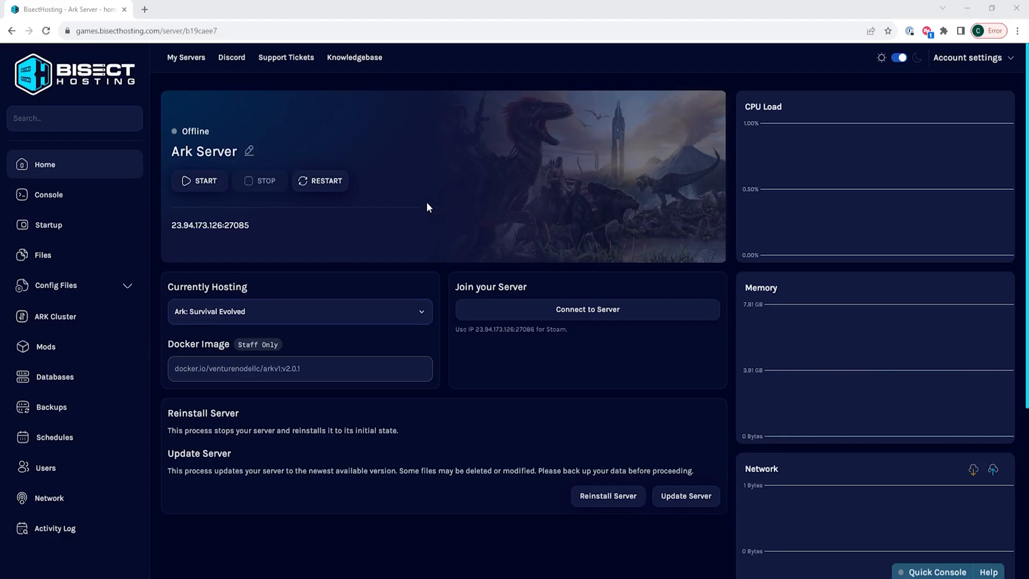
pyautogui.moveTo(245, 320)
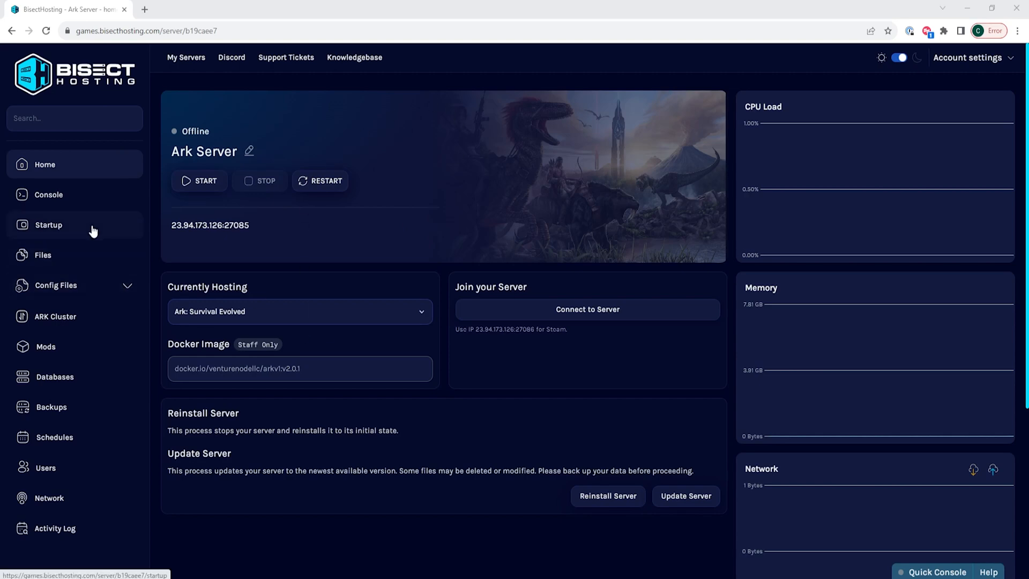
pyautogui.click(48, 224)
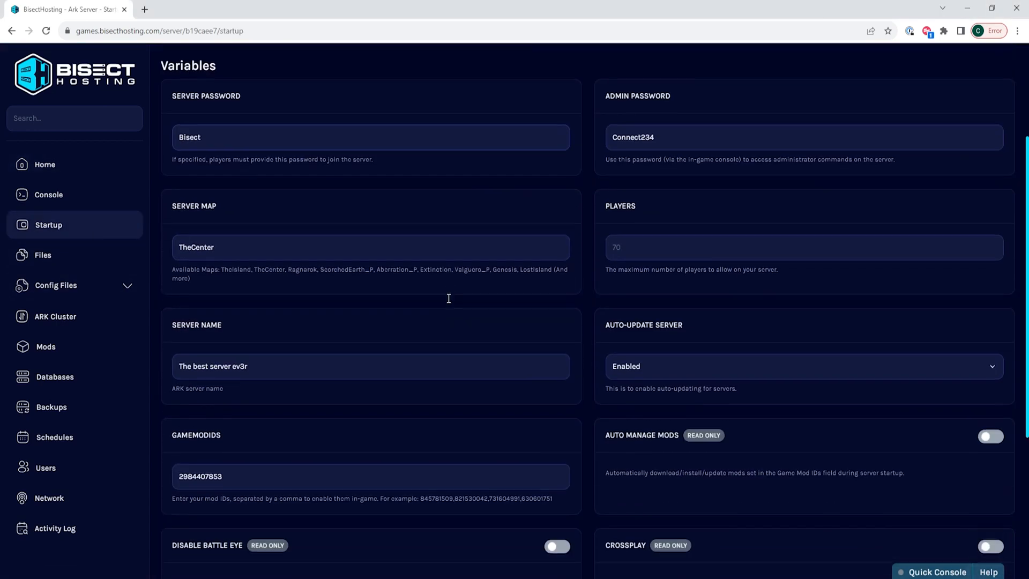
pyautogui.scroll(-3)
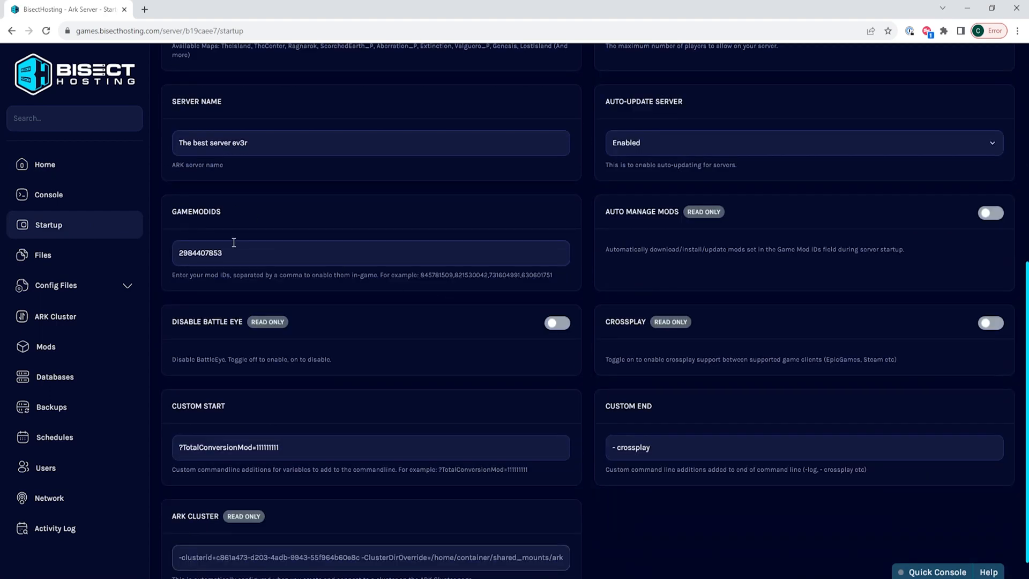
pyautogui.write('2981016448')
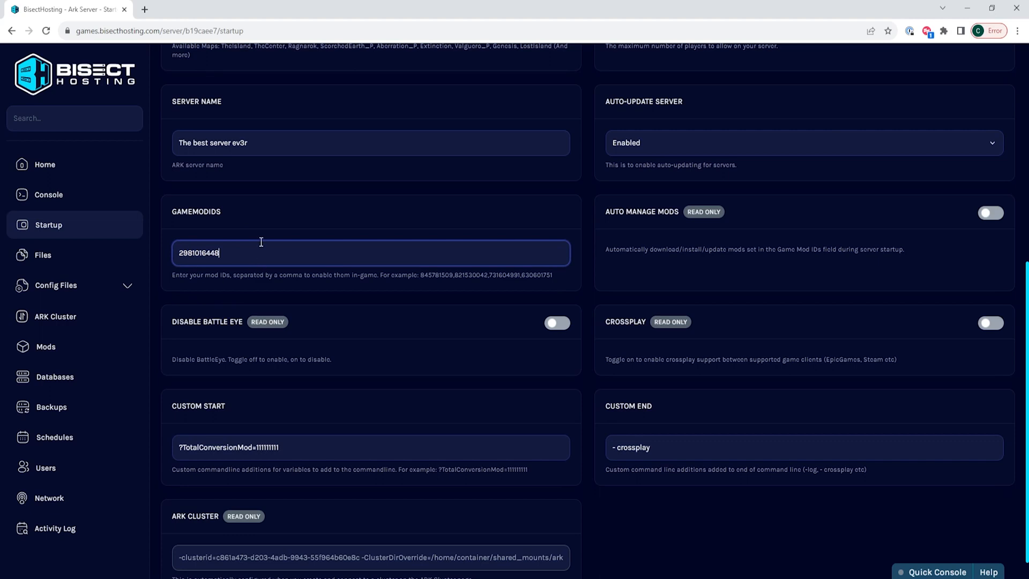
pyautogui.write(',')
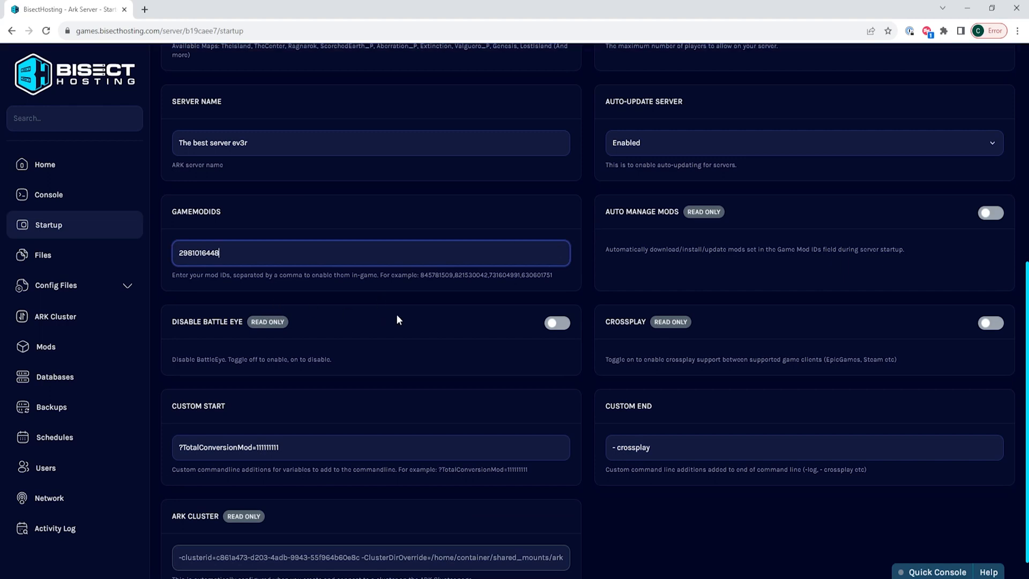
pyautogui.moveTo(280, 272)
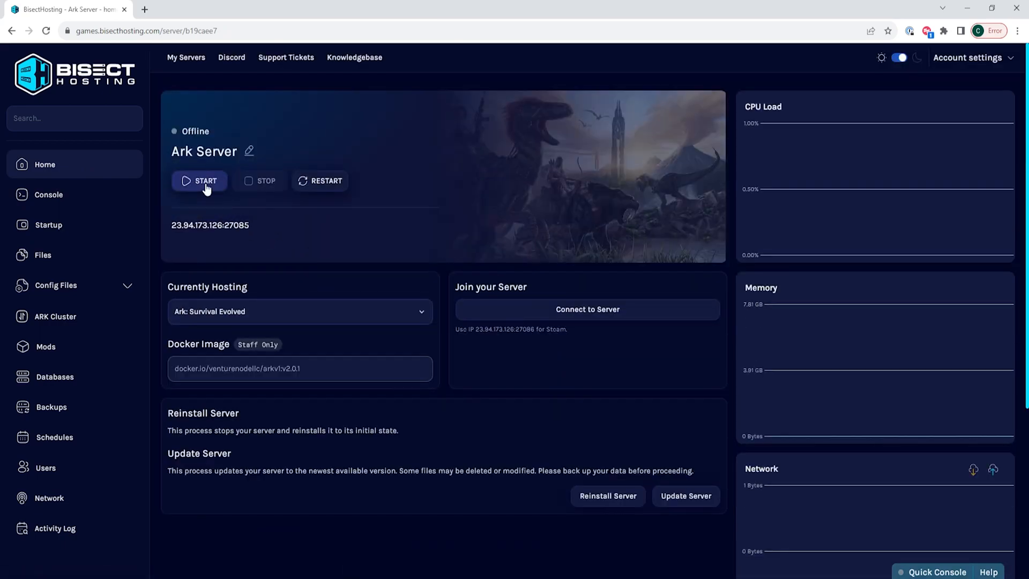
# - Start the Ark Server from the overview page
pyautogui.click(199, 180)
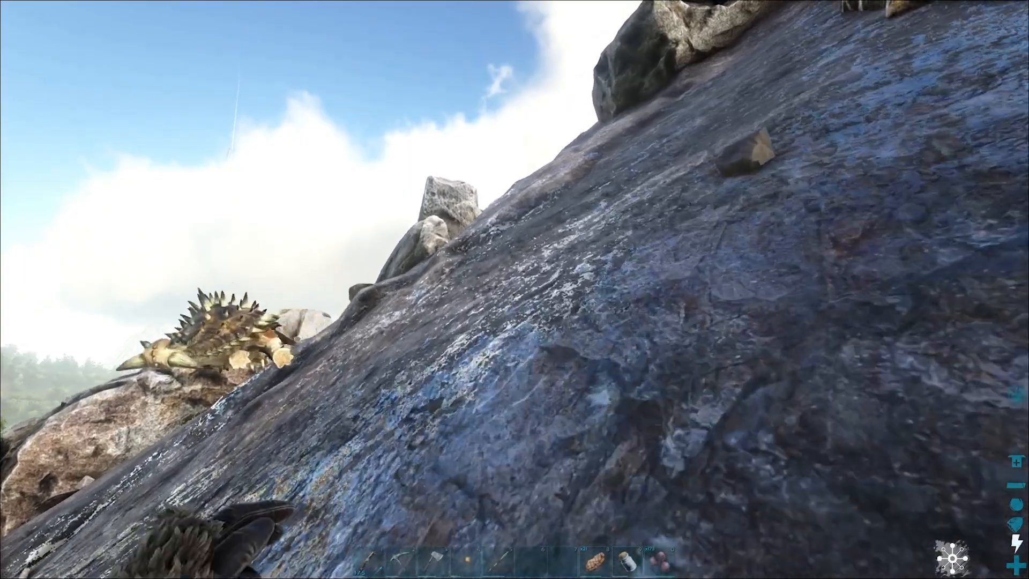
# - Check the taming progress of the tracked level 15 wild Ankylosaurus from the inventory and return to the world
pyautogui.press('i')
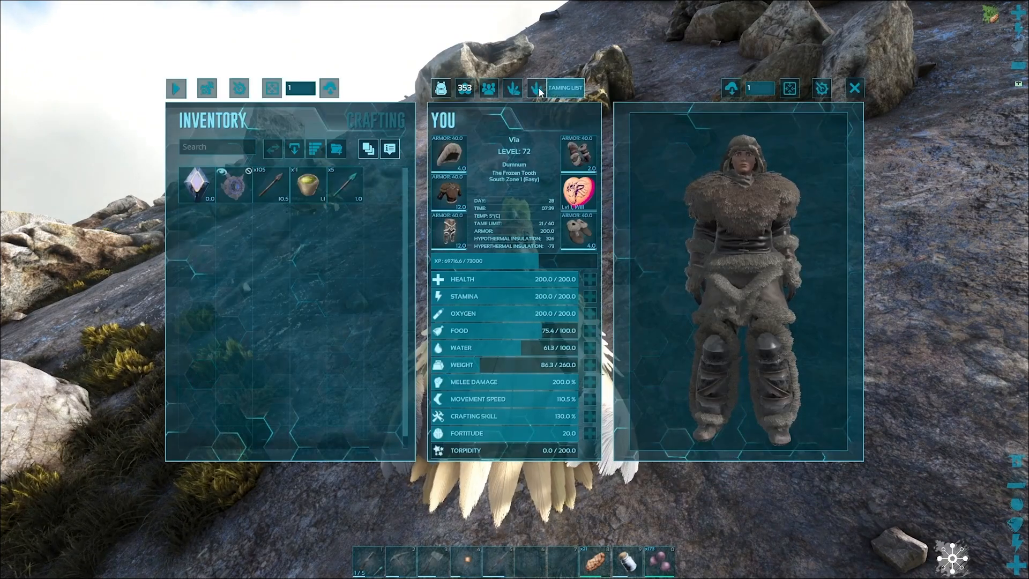
pyautogui.click(536, 87)
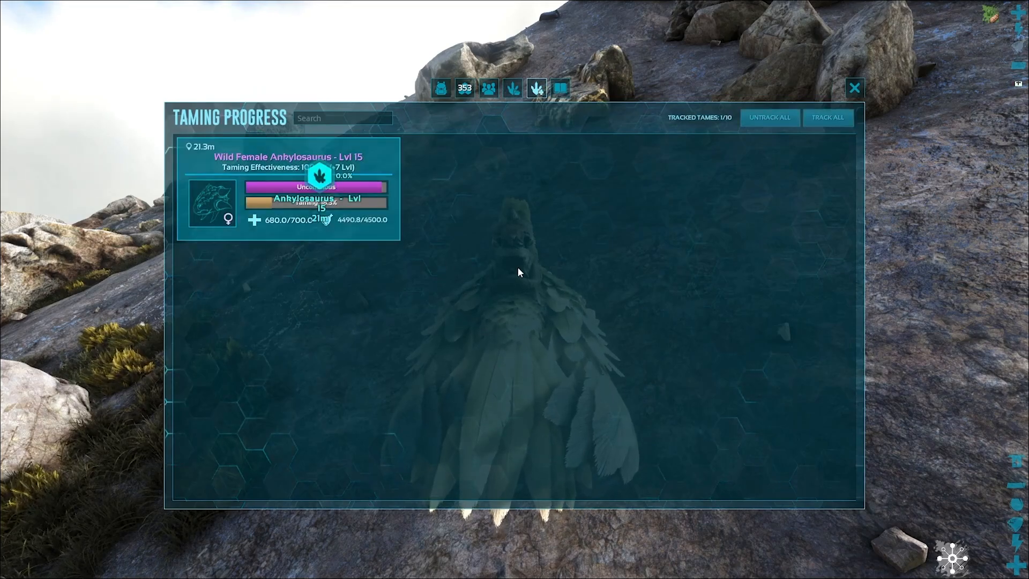
pyautogui.click(854, 87)
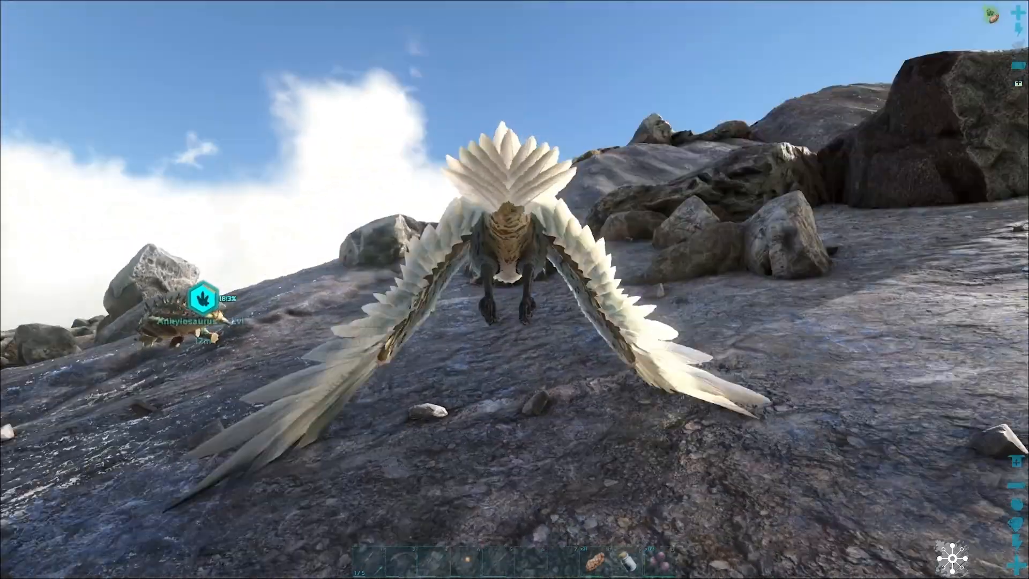